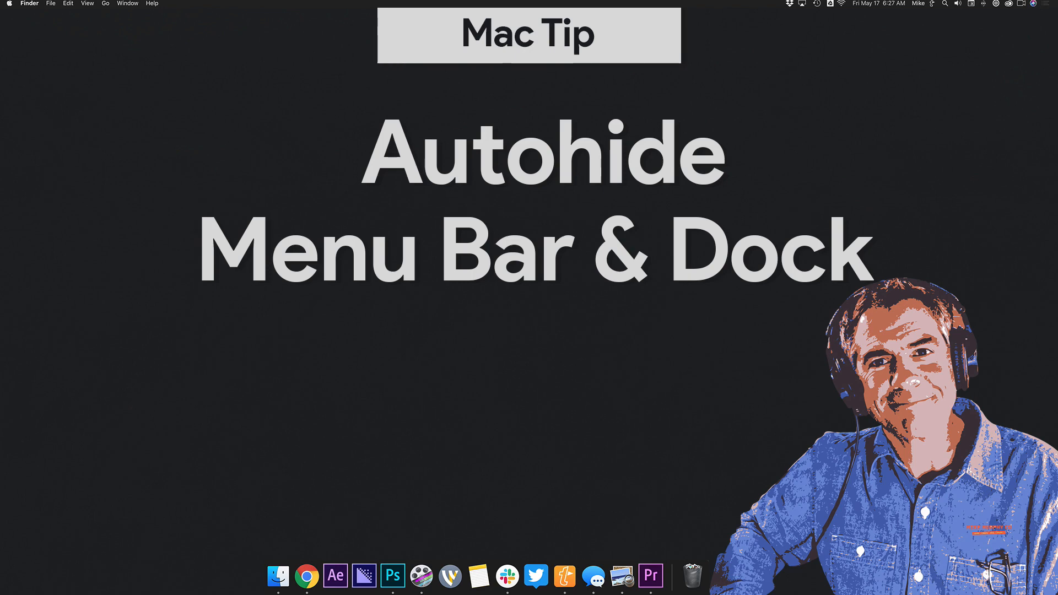
Step: Launch System Preferences from the Apple menu and bring up the Dock's shortcut menu
left_click(11, 4)
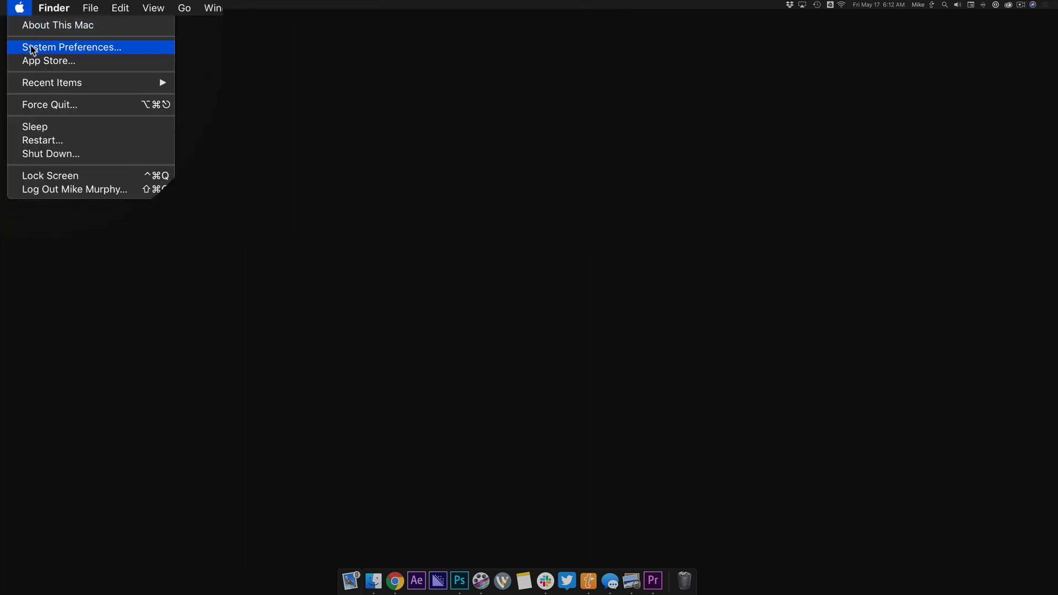
left_click(72, 47)
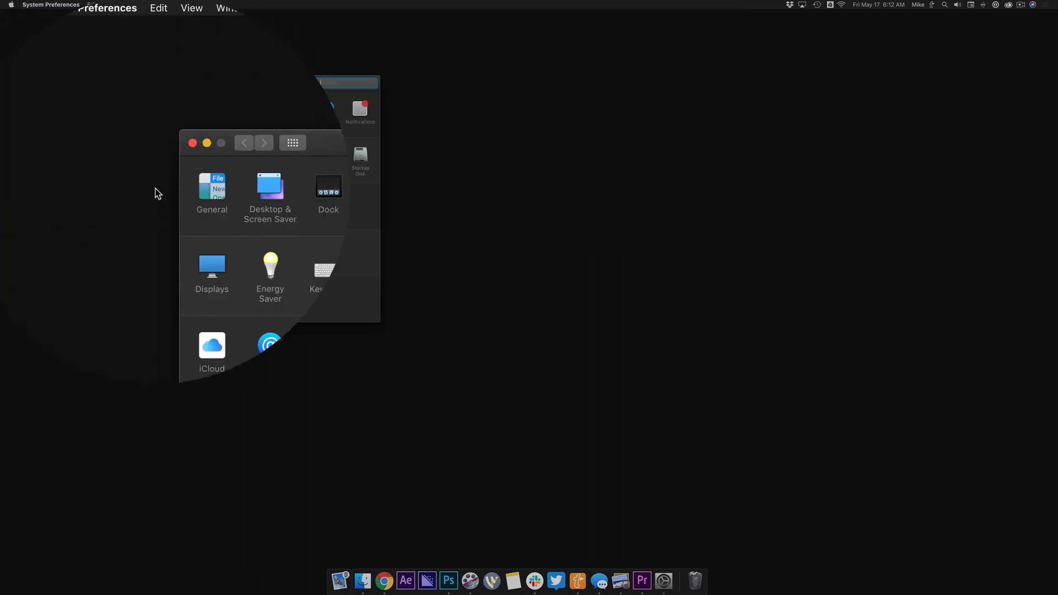
left_click(211, 191)
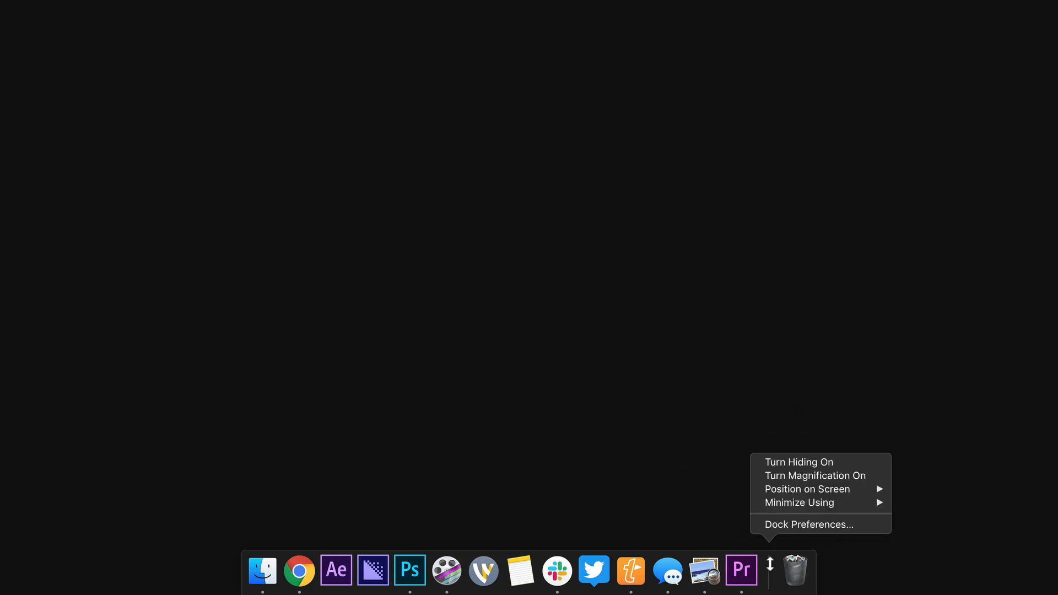
Step: In Dock preferences, enable 'Automatically hide and show the Dock' and return to all panes
left_click(808, 524)
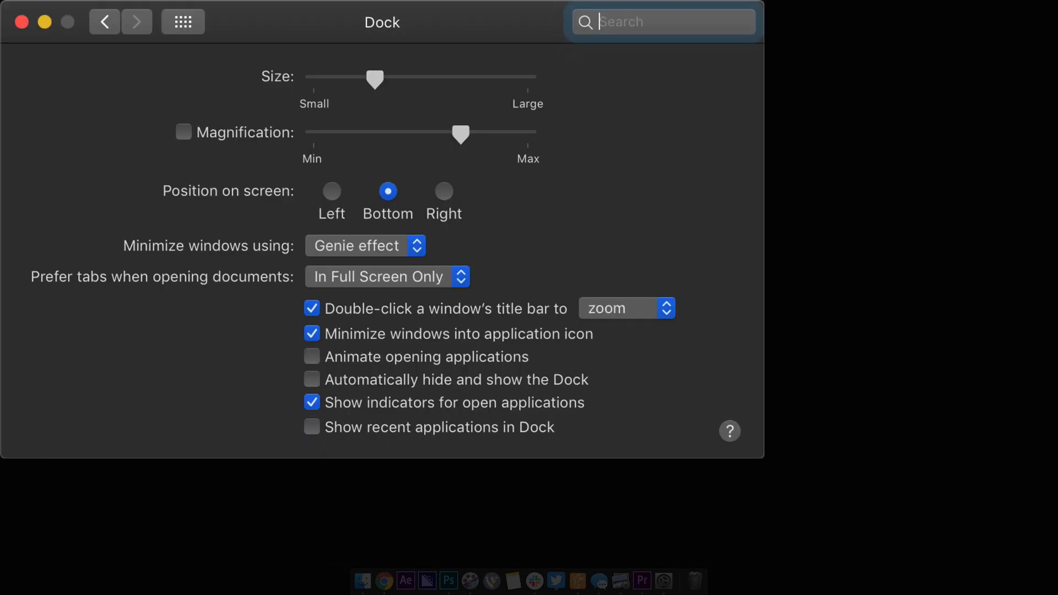
left_click(663, 21)
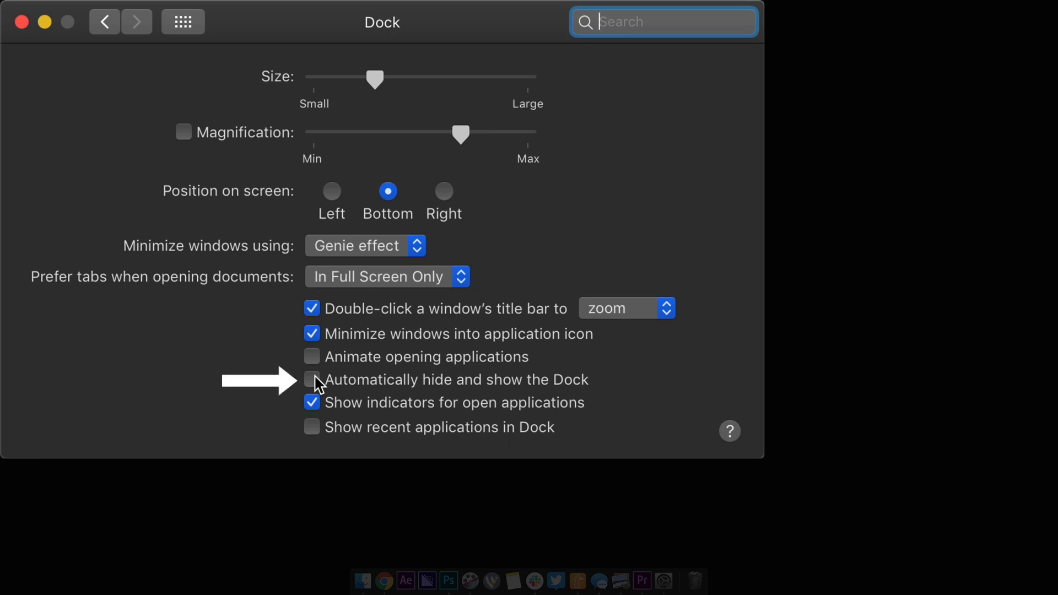
left_click(311, 379)
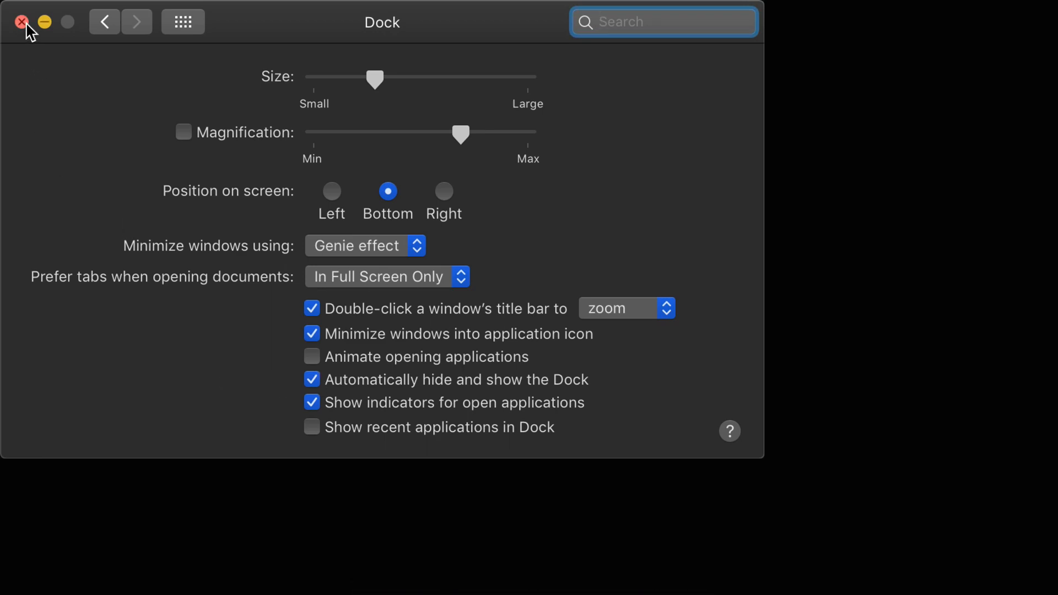
left_click(22, 22)
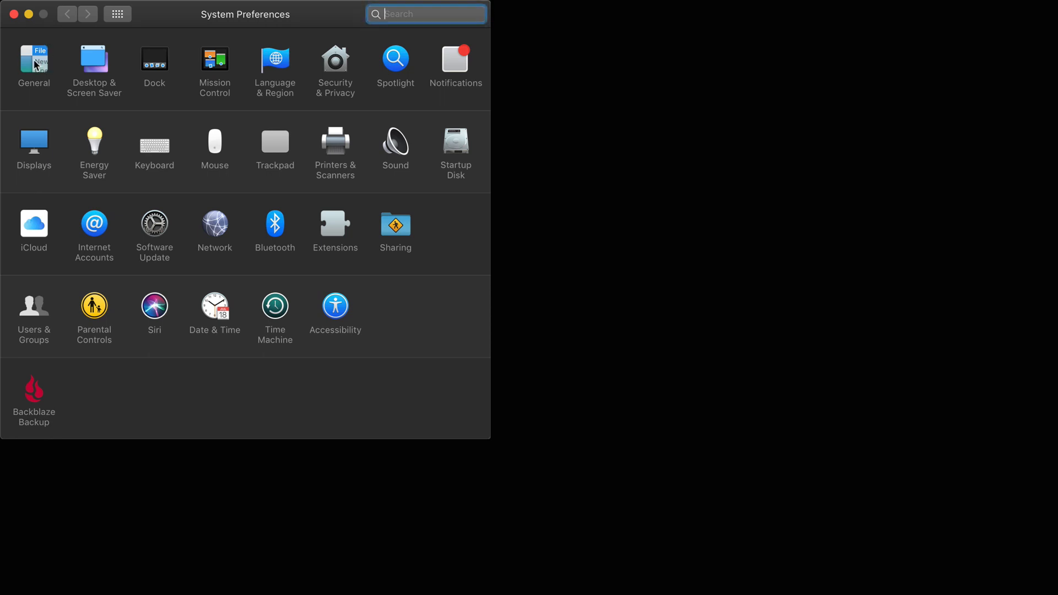
Step: In General, disable 'Automatically hide and show the menu bar'
left_click(33, 60)
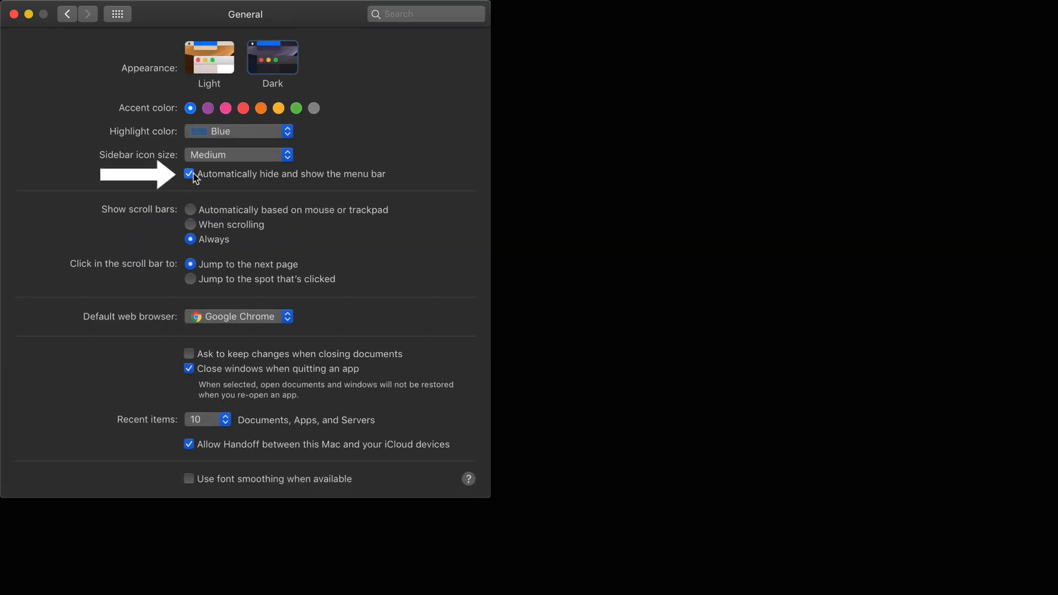
left_click(189, 174)
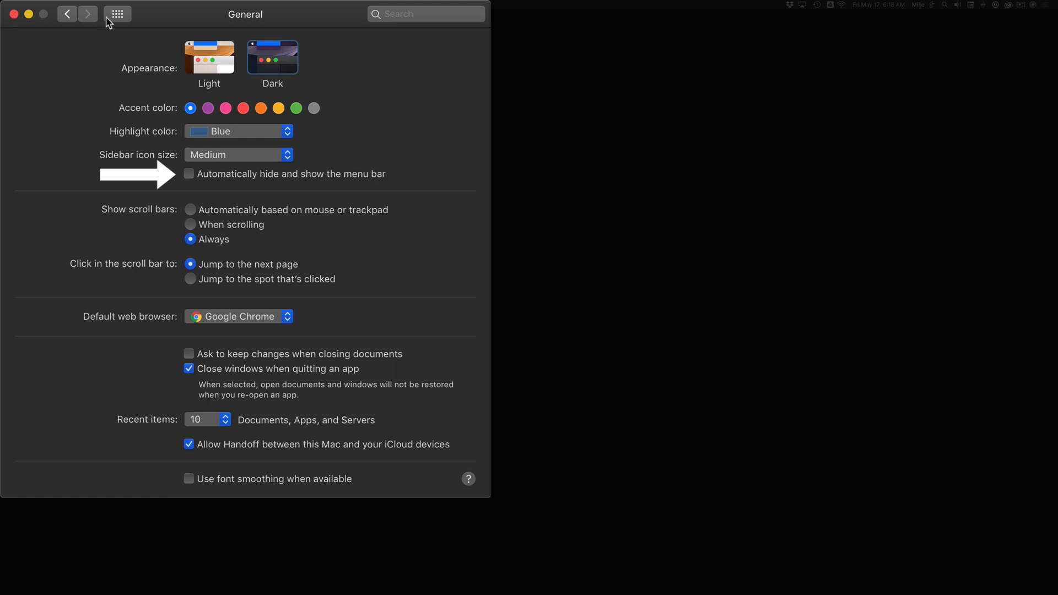
Step: Switch to the Dock pane via Show All and disable automatic Dock hiding
left_click(117, 13)
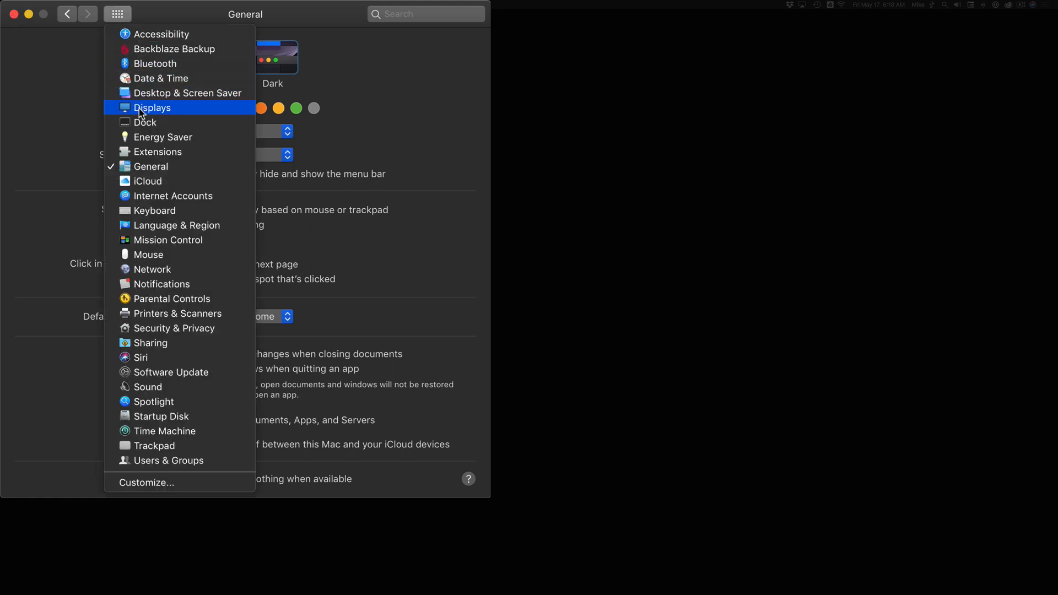
left_click(145, 122)
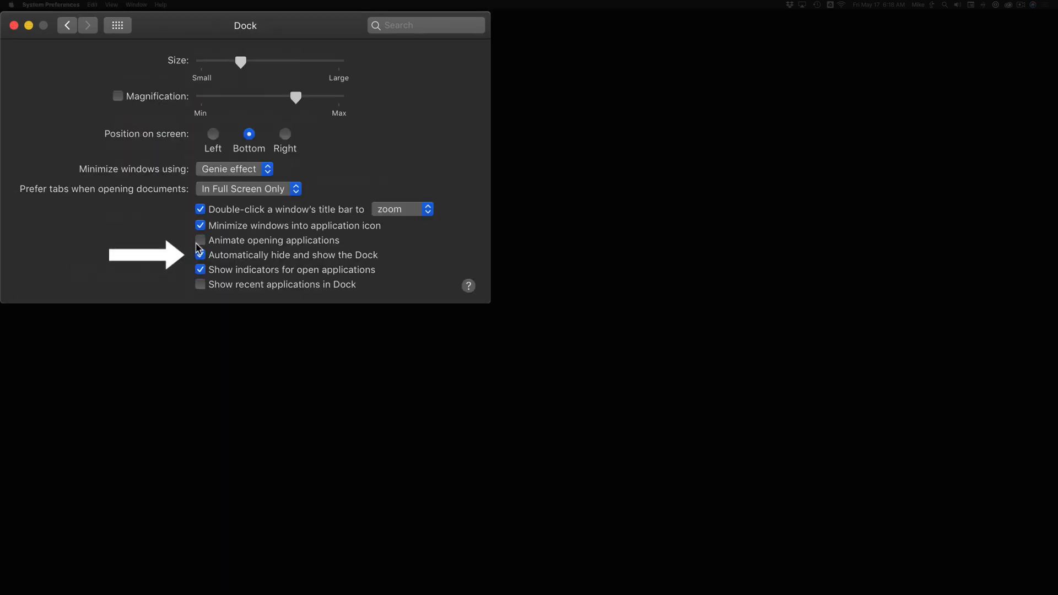
left_click(200, 255)
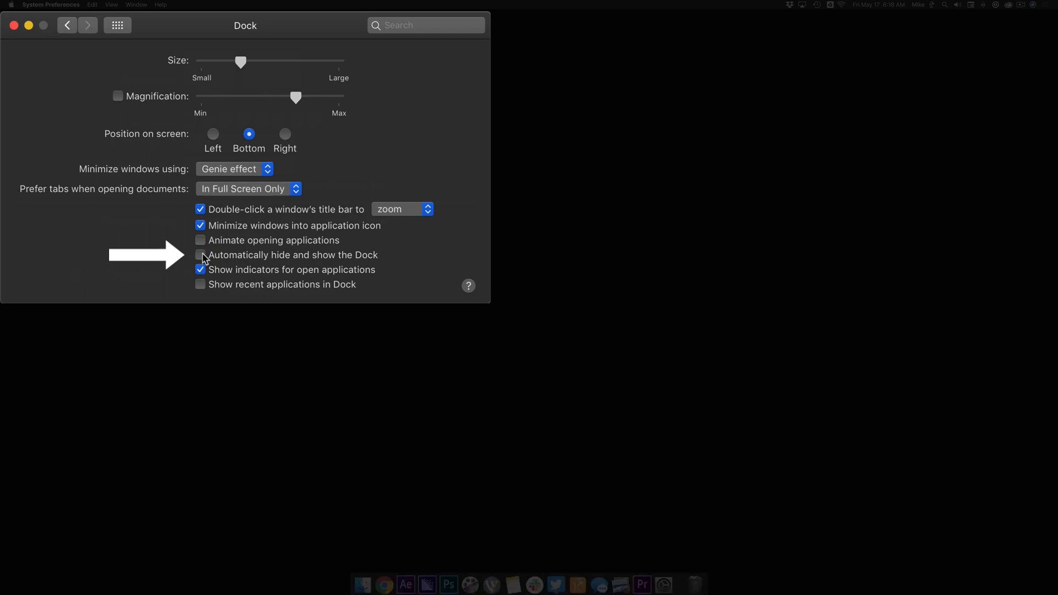